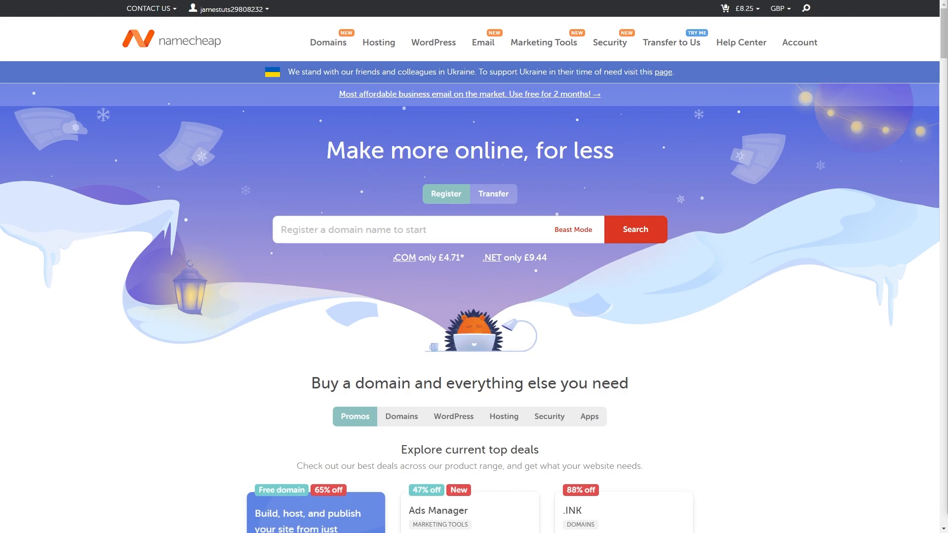
pyautogui.moveTo(769, 322)
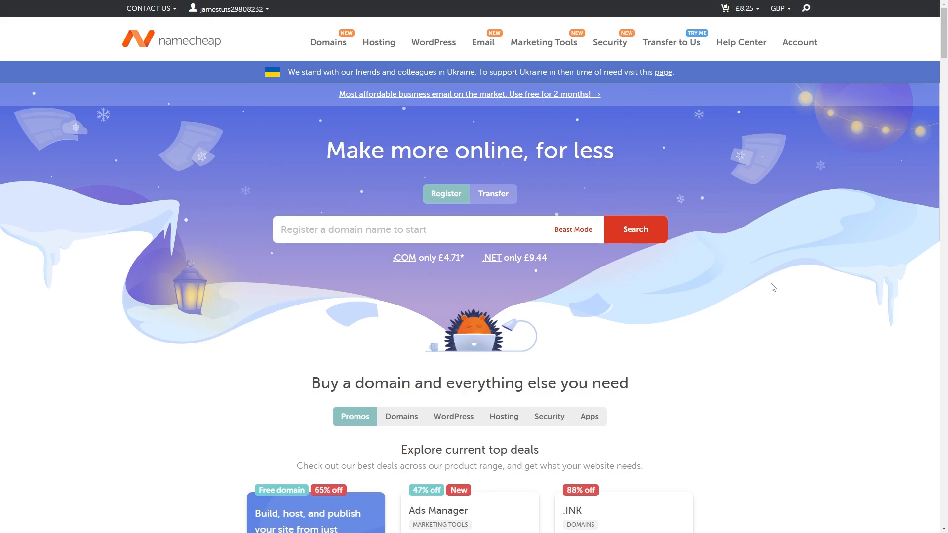
pyautogui.moveTo(782, 208)
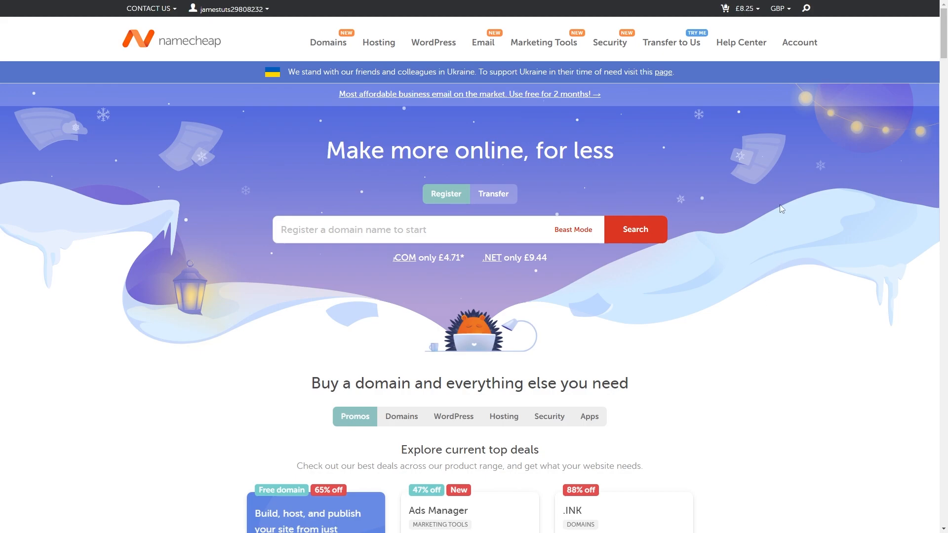
# Keep GBP as the currency and enter jowdjdwwjdowd.com in the domain search field
pyautogui.click(779, 7)
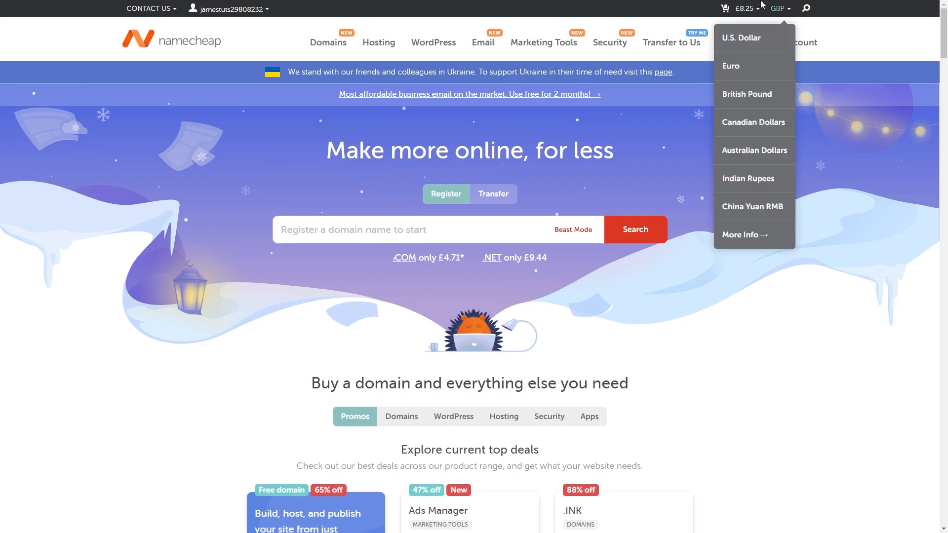
pyautogui.click(716, 230)
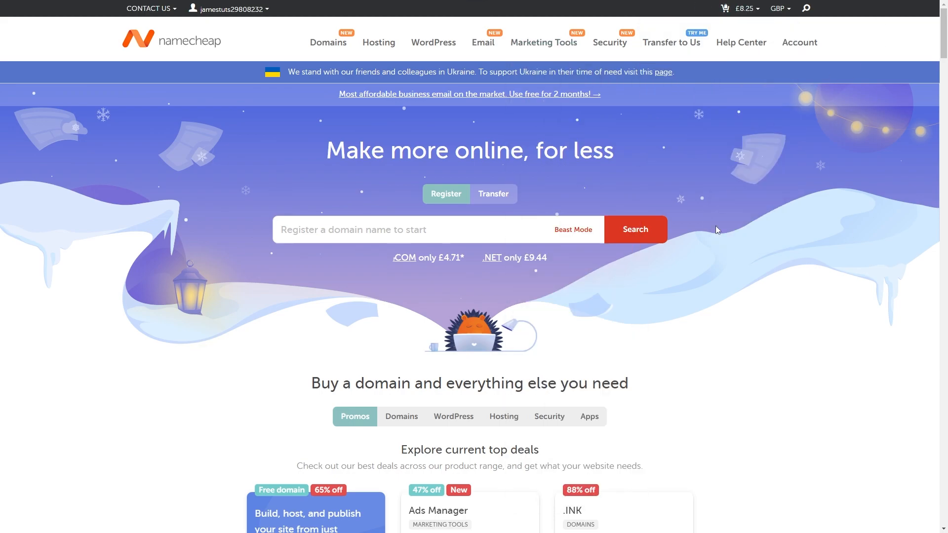
pyautogui.moveTo(772, 269)
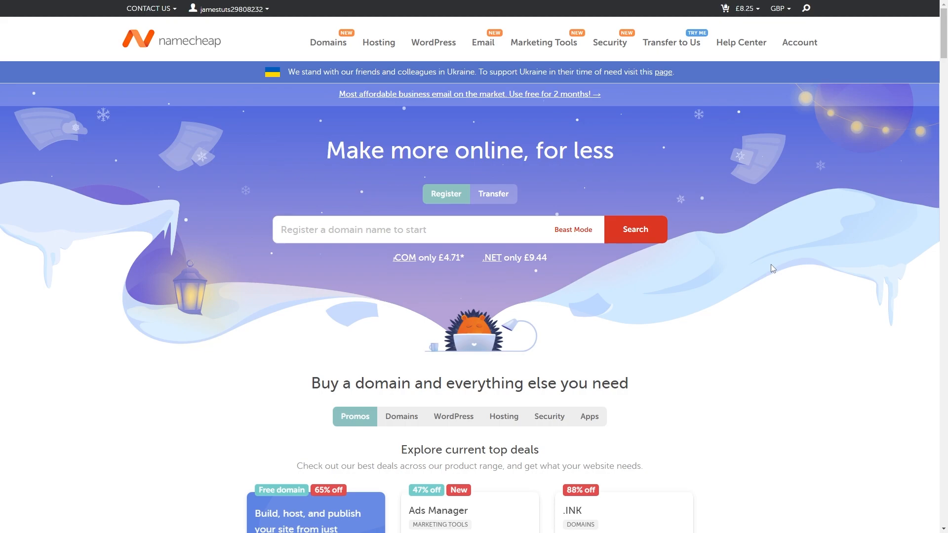
pyautogui.click(377, 229)
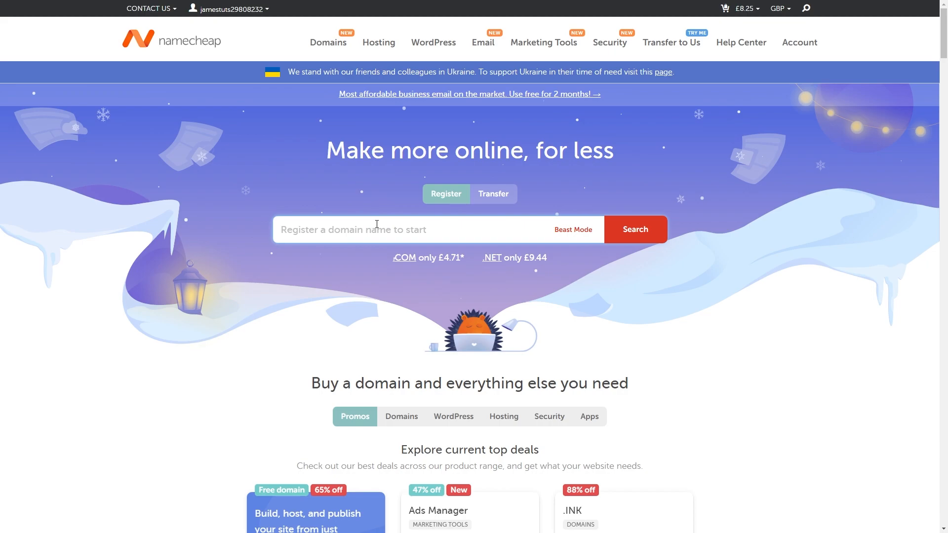
pyautogui.write('jowdjdwwjdowd.com')
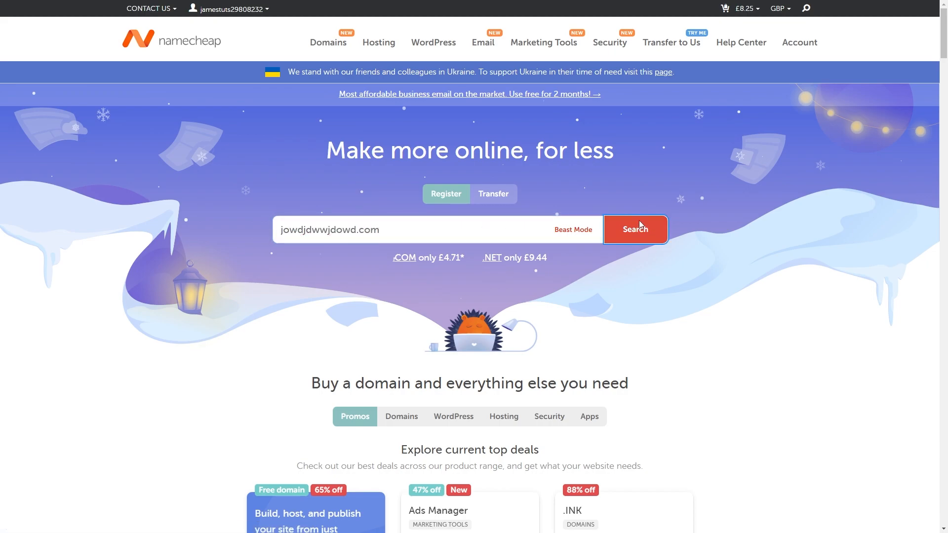
# Search jowdjdwwjdowd.com, showing it available at £8.10/yr with other extensions
pyautogui.click(634, 229)
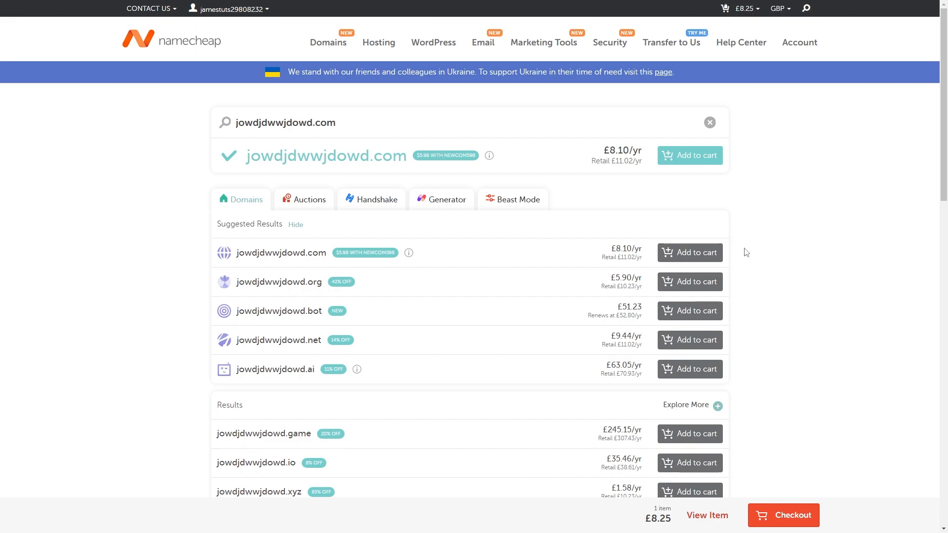
pyautogui.moveTo(296, 313)
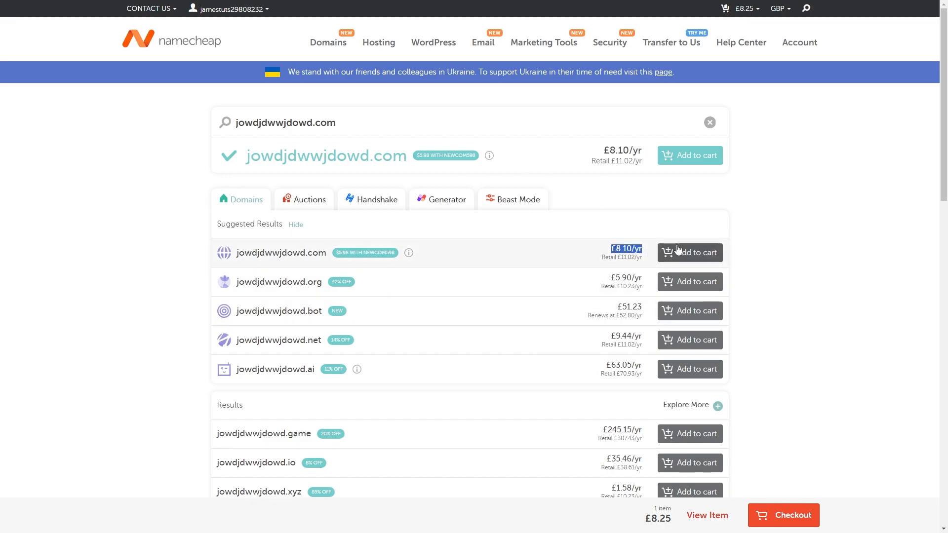
# Add the .com domain to the cart and apply NEWCOM598, bringing the subtotal to £4.86
pyautogui.click(783, 516)
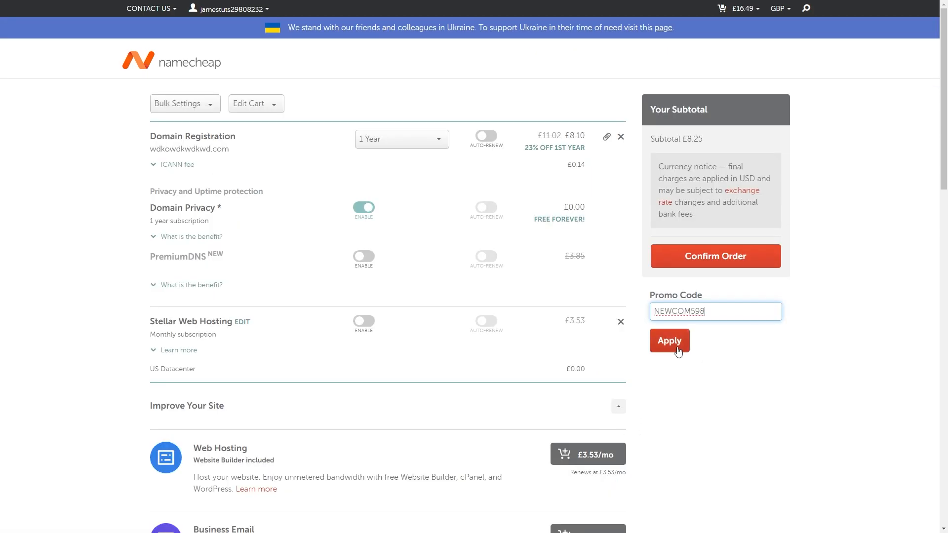
pyautogui.click(668, 340)
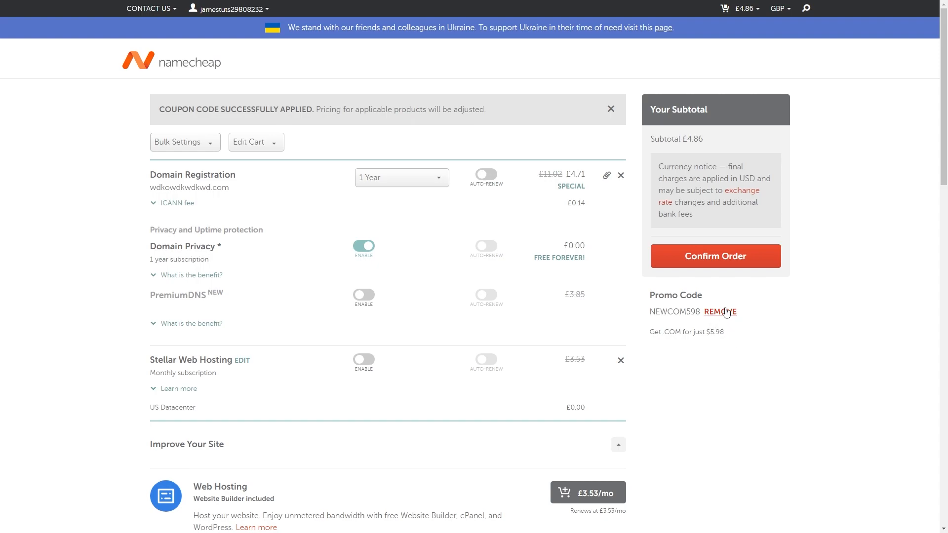
# Remove NEWCOM598 and apply FROSTNS instead, making the subtotal £8.09
pyautogui.click(724, 311)
pyautogui.write('FROSTNS')
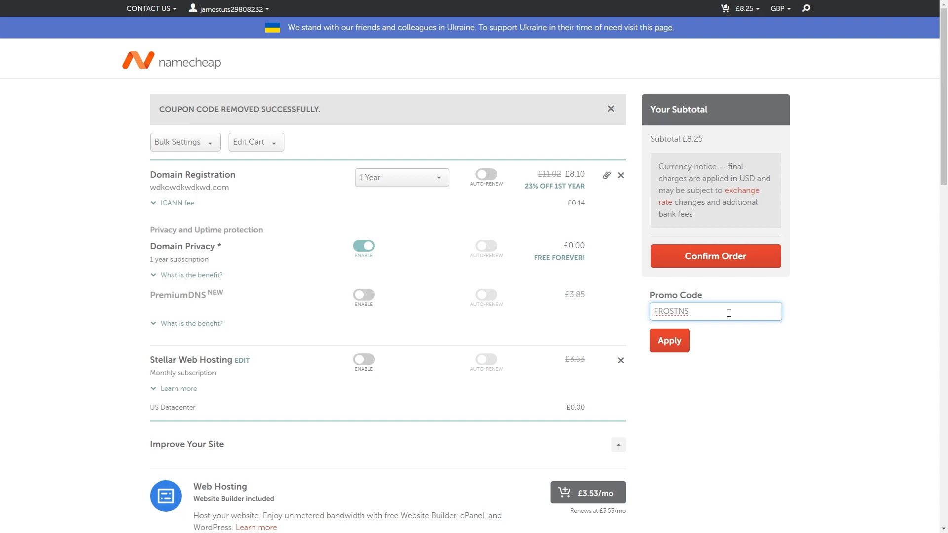
pyautogui.click(669, 341)
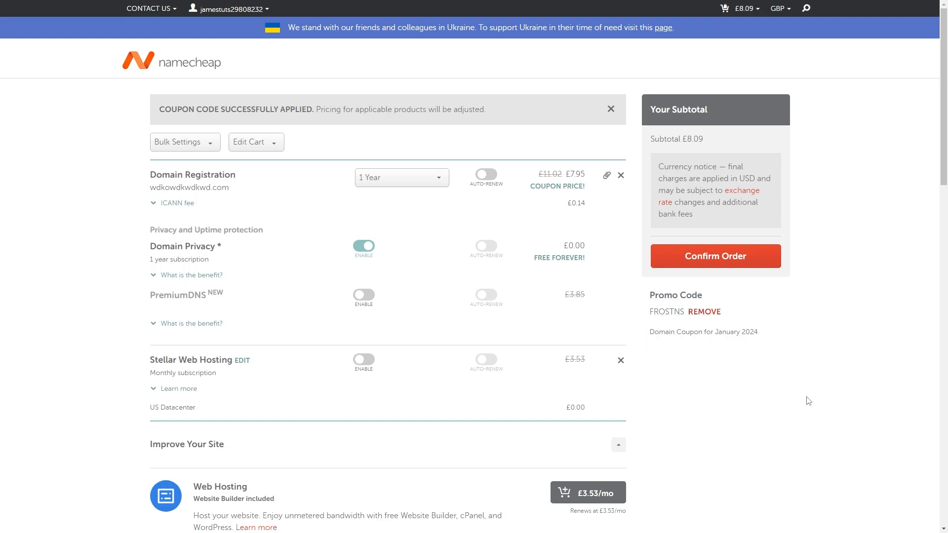